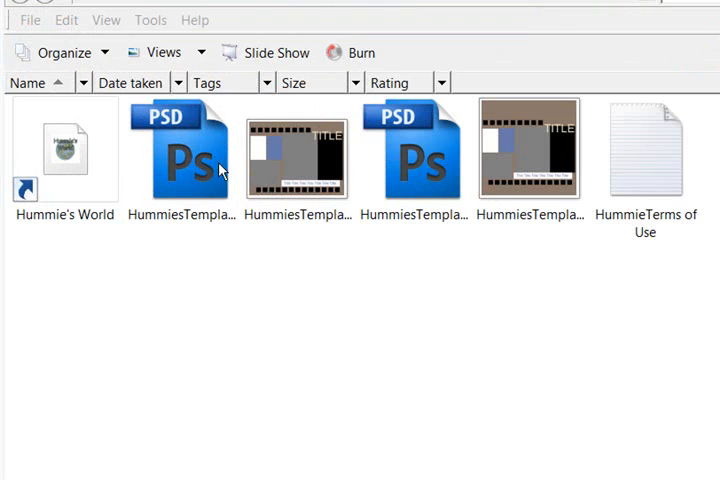
mouse_move(206, 184)
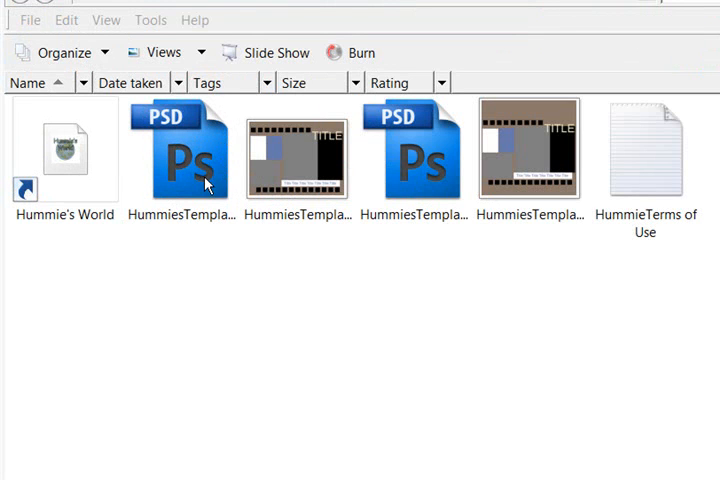
mouse_move(206, 238)
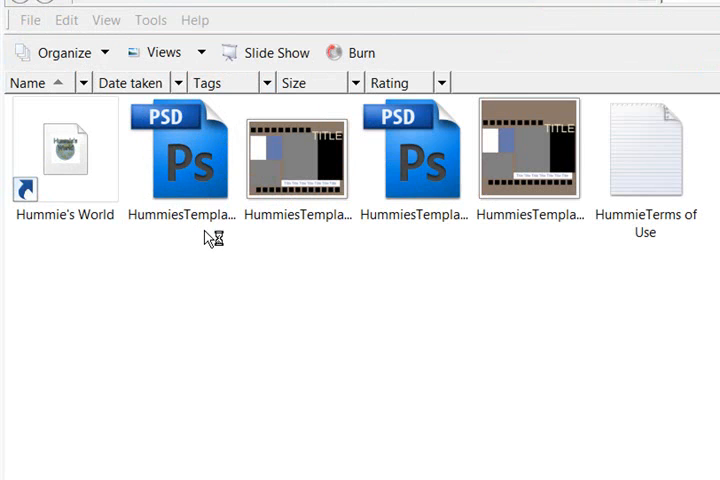
mouse_move(206, 238)
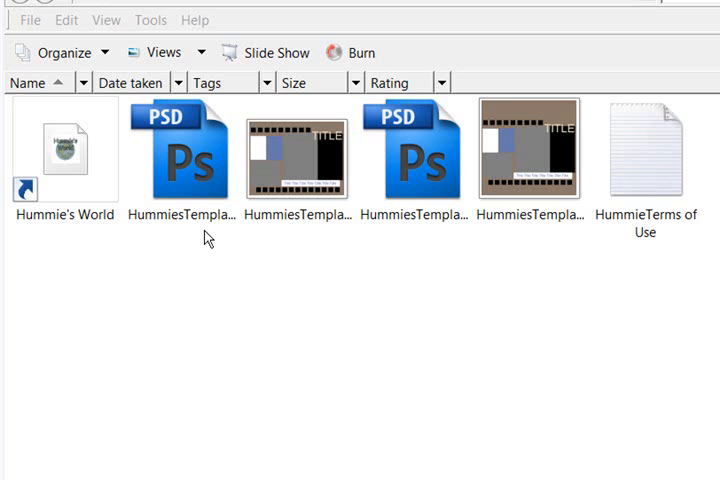
mouse_move(348, 236)
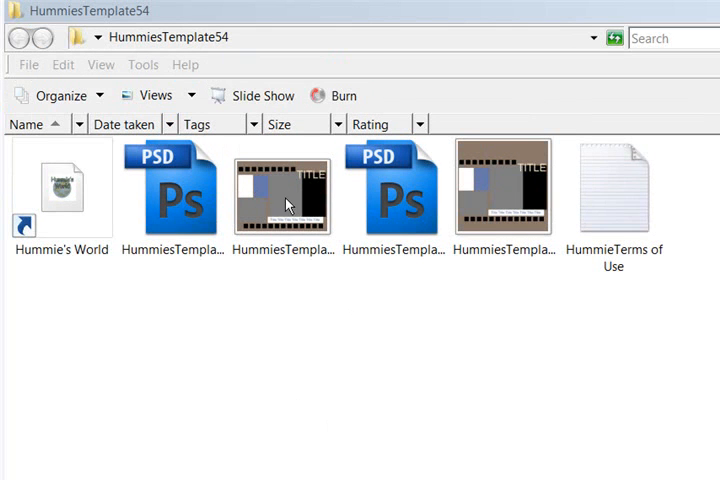
mouse_move(276, 204)
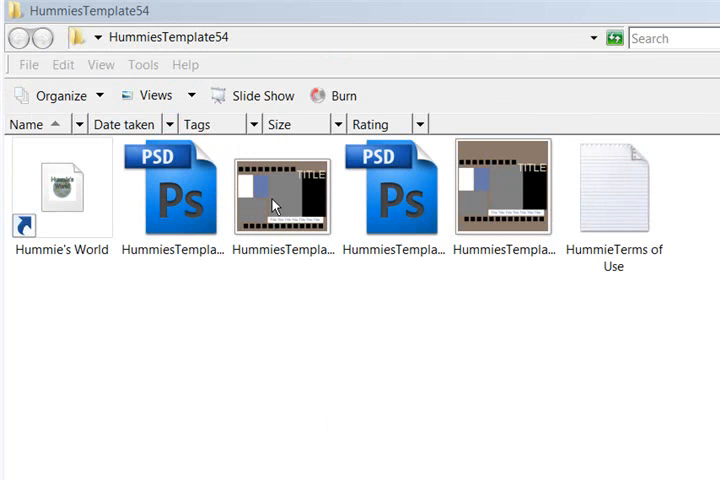
mouse_move(200, 210)
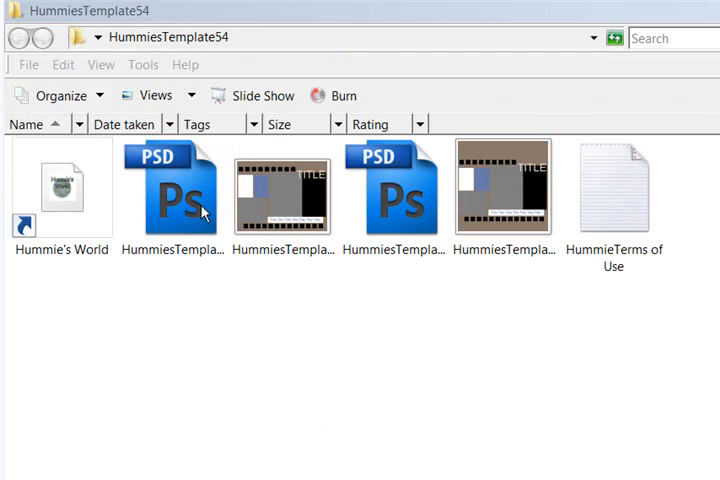
mouse_move(192, 216)
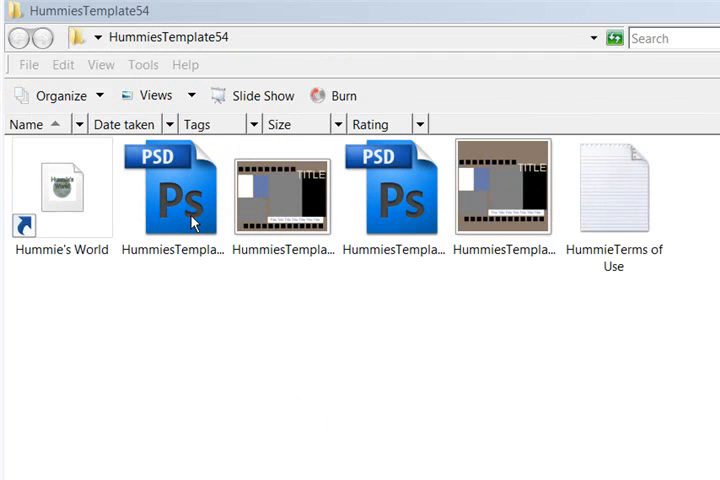
mouse_move(290, 224)
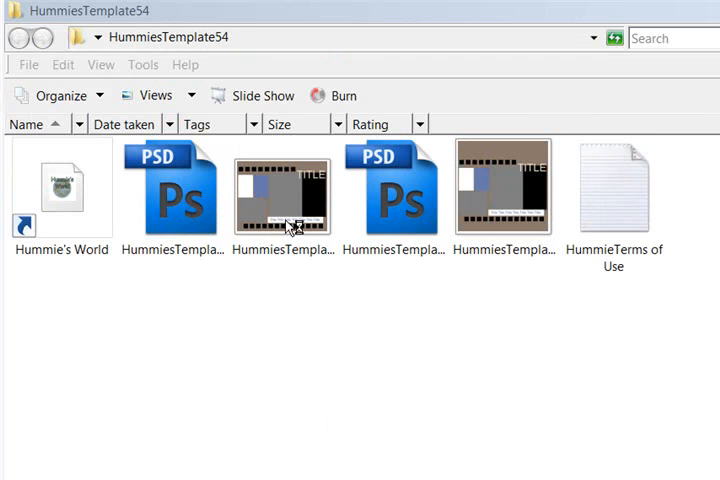
mouse_move(188, 200)
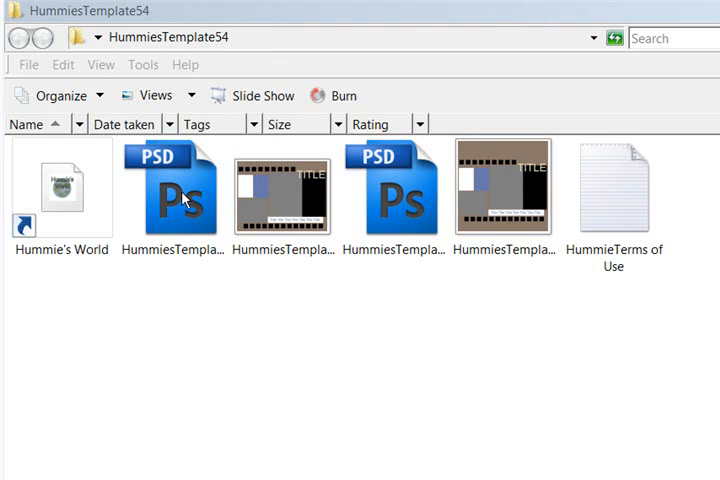
mouse_move(292, 192)
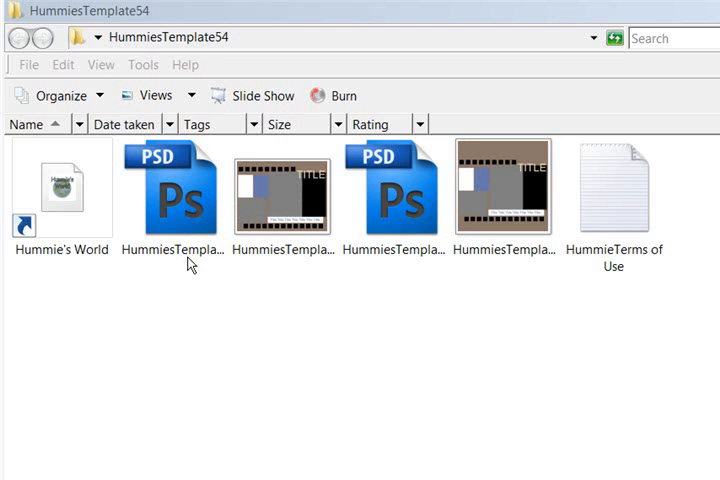
mouse_move(200, 236)
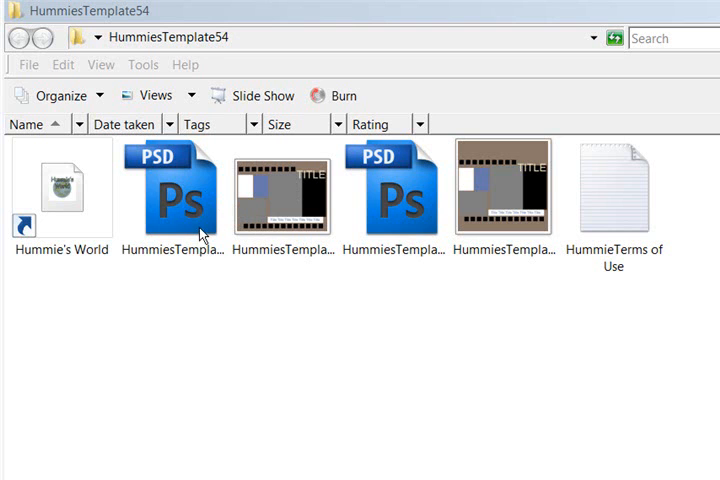
mouse_move(200, 312)
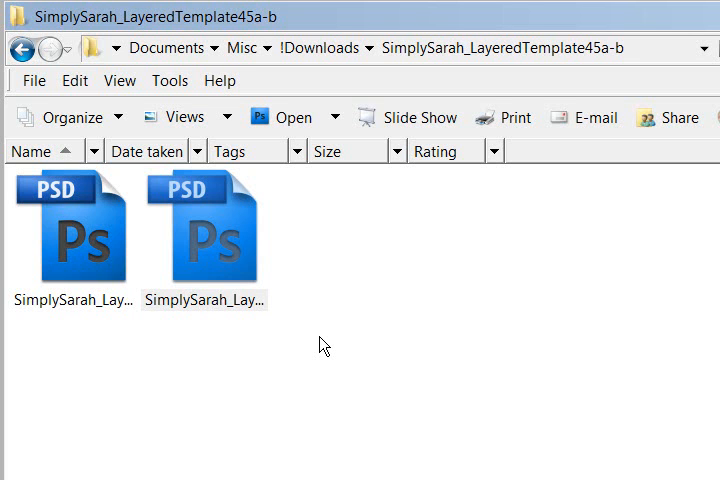
mouse_move(334, 278)
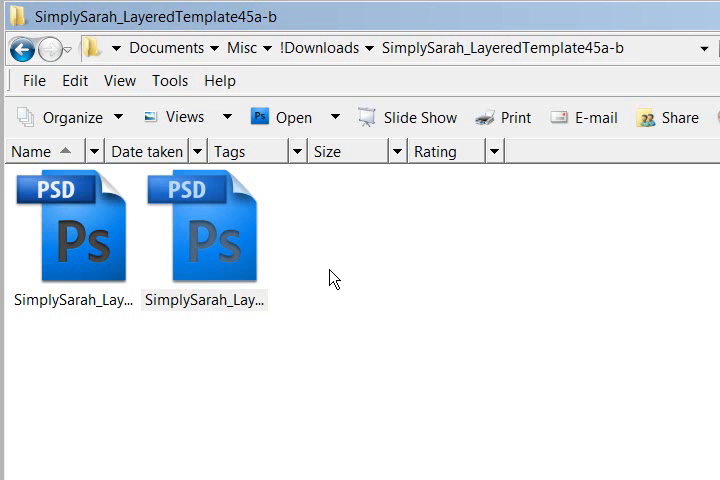
mouse_move(338, 264)
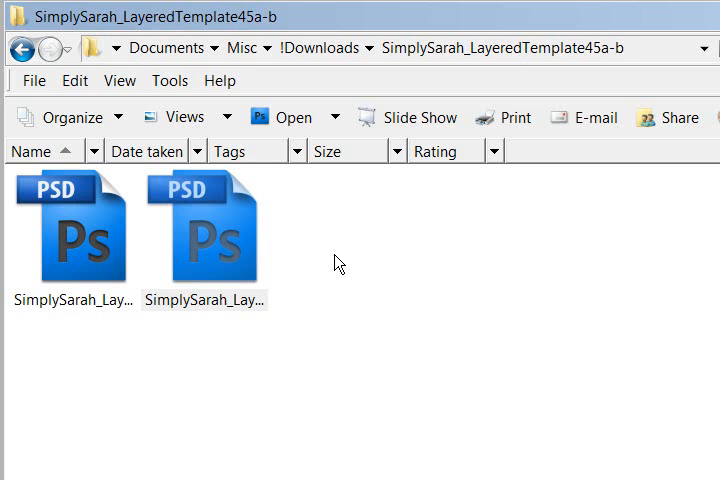
mouse_move(218, 244)
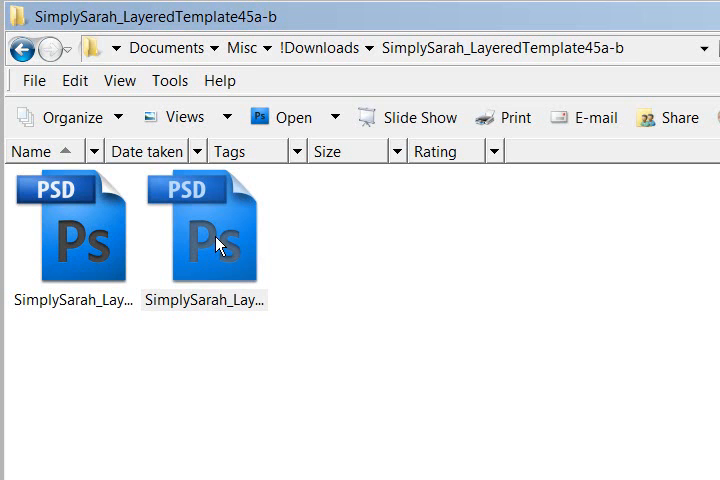
- Launch SimplySarah_LayeredTemplate45b.psd in QuickTime PictureViewer from its right-click Open With list
right_click(204, 230)
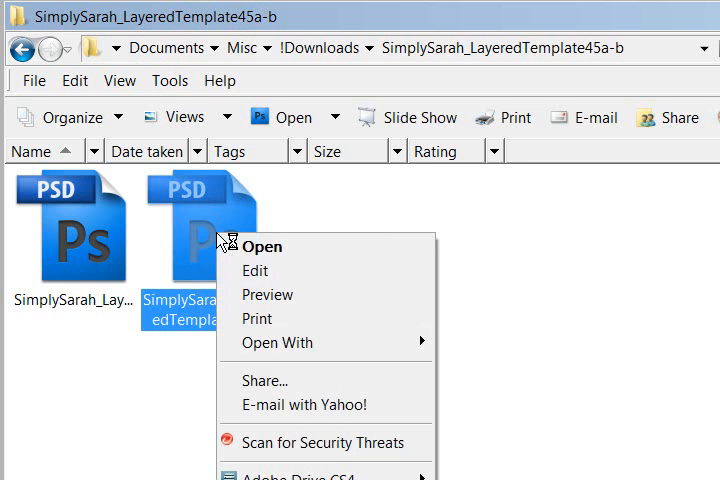
mouse_move(276, 344)
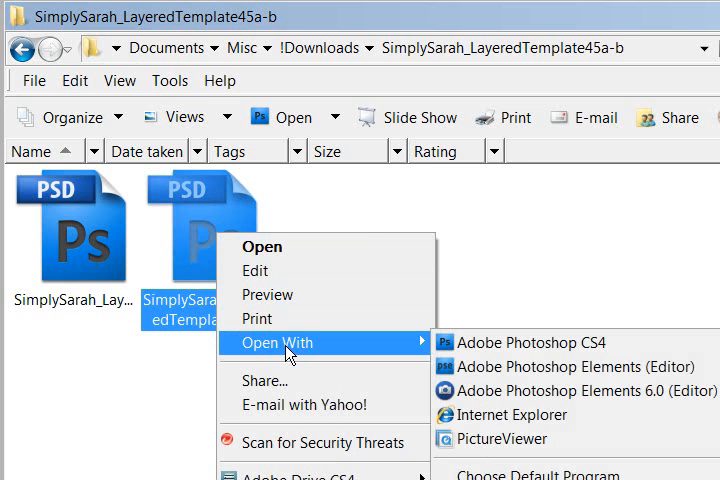
mouse_move(578, 390)
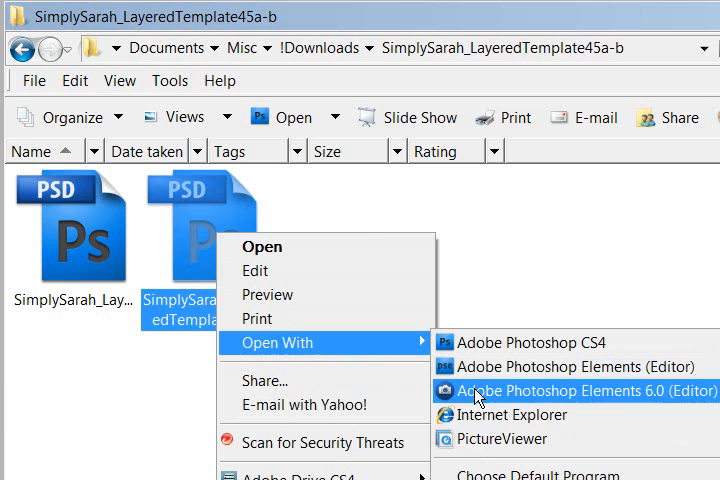
mouse_move(500, 440)
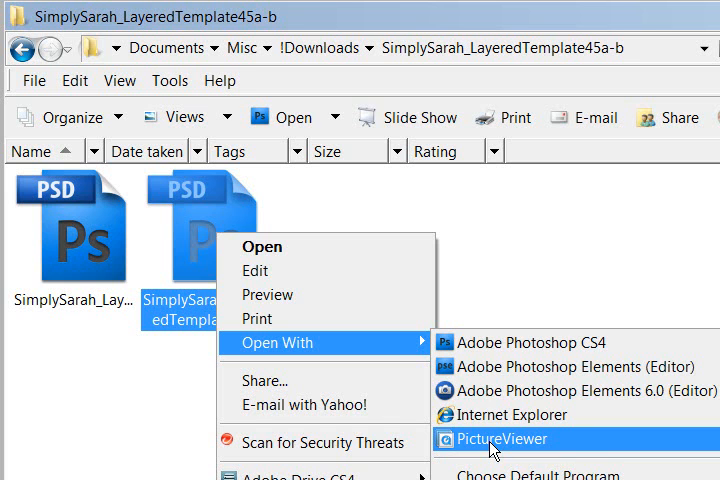
click(500, 440)
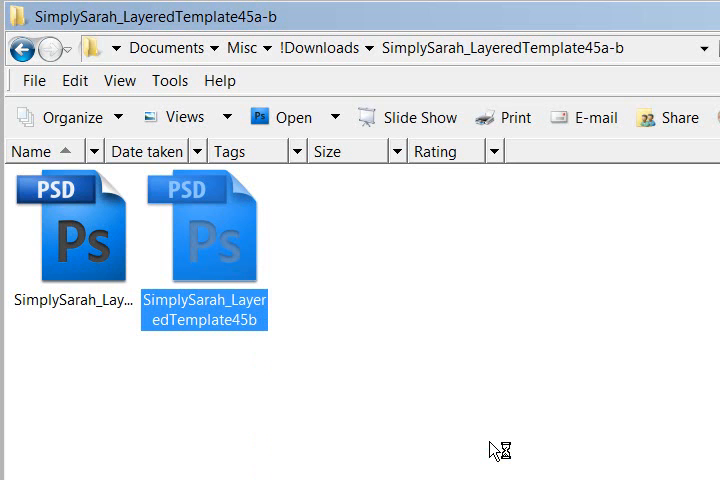
double_click(204, 226)
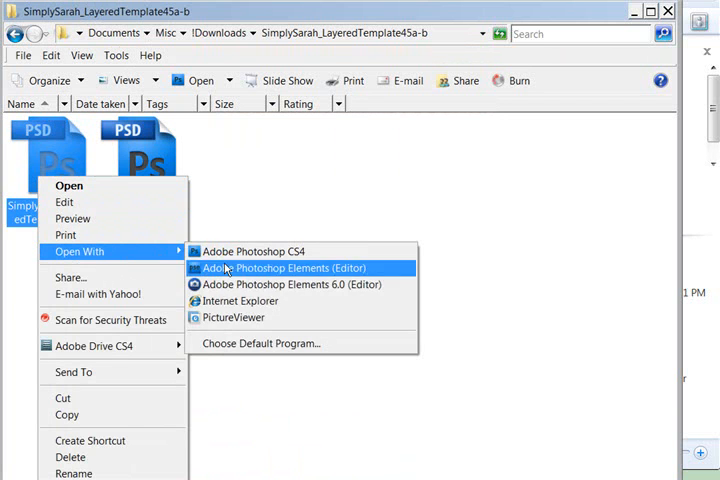
click(280, 268)
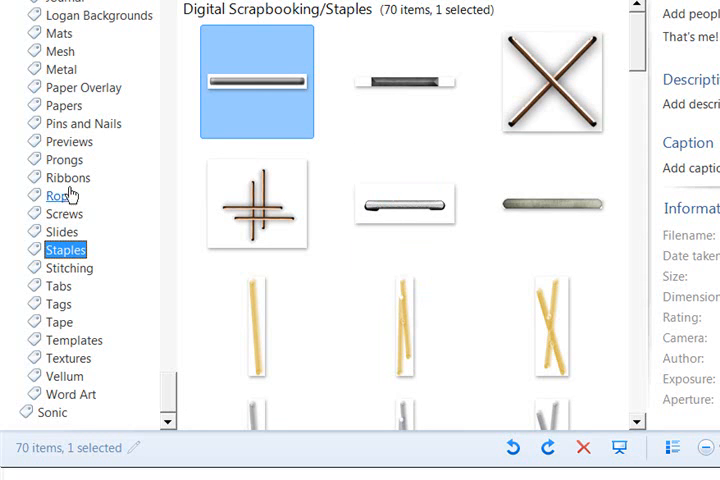
mouse_move(72, 340)
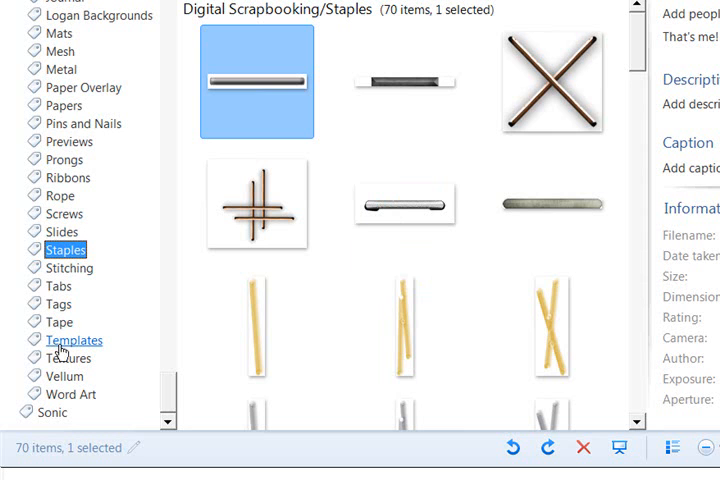
- Display the Templates folder's two JPEG previews and select the first template image
click(72, 340)
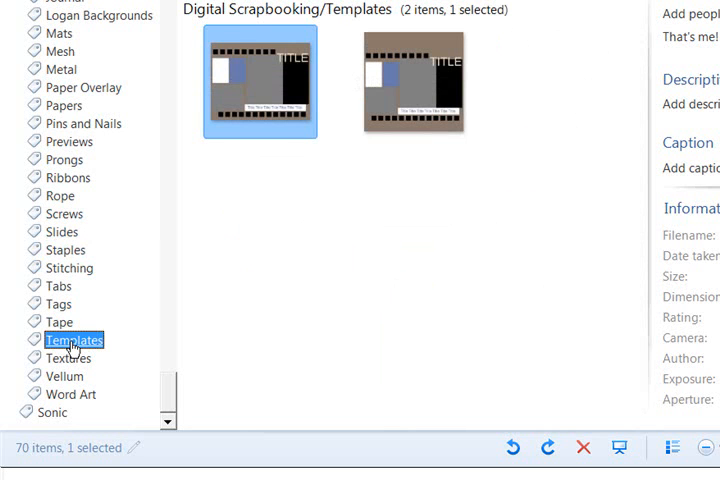
click(216, 36)
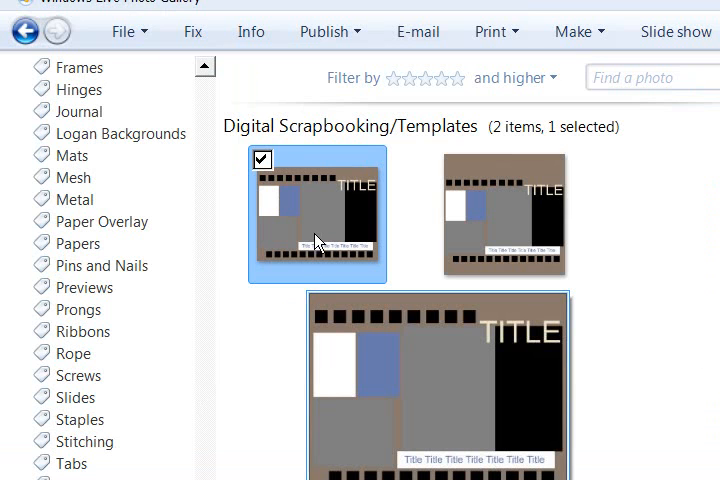
mouse_move(316, 238)
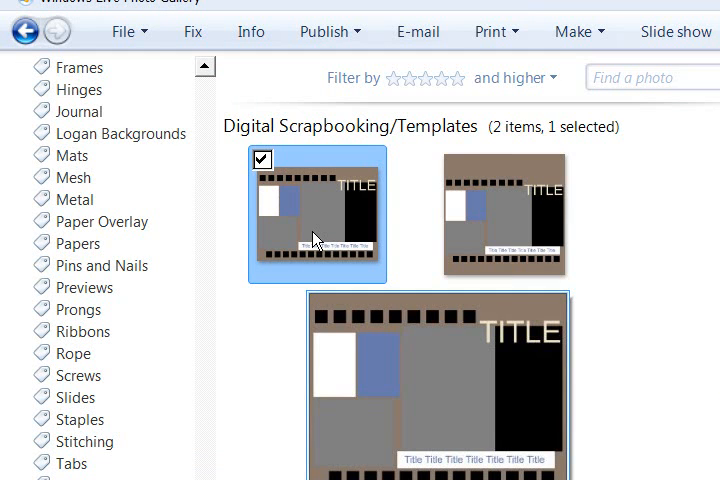
- Jump from the first template image to its HummiesTemplate54 folder via Open file location
right_click(316, 238)
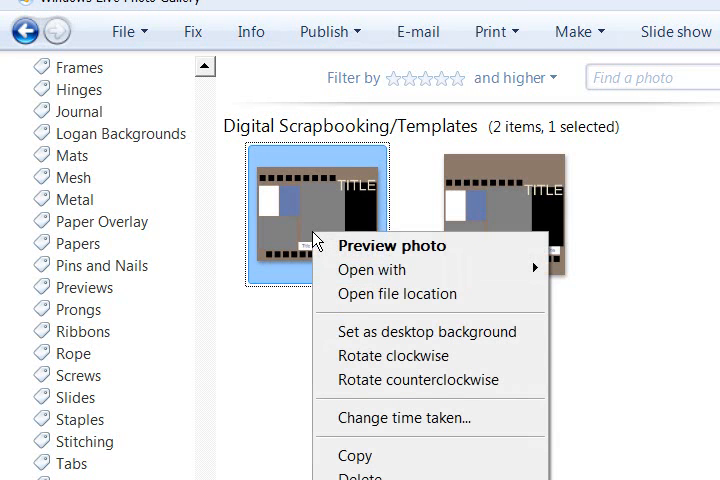
mouse_move(396, 292)
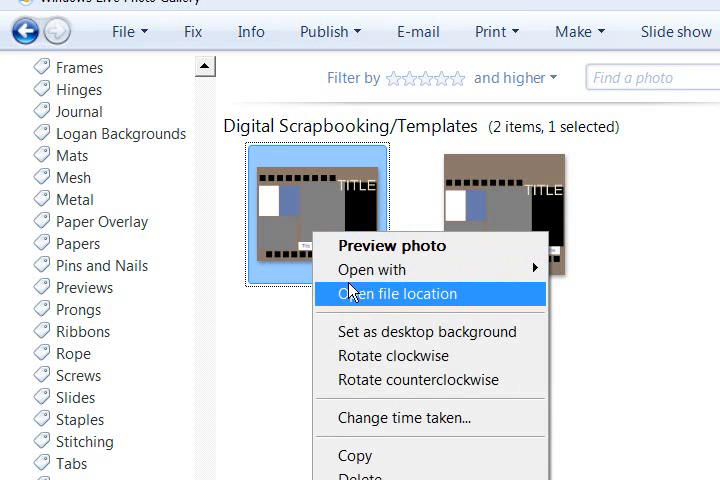
click(398, 292)
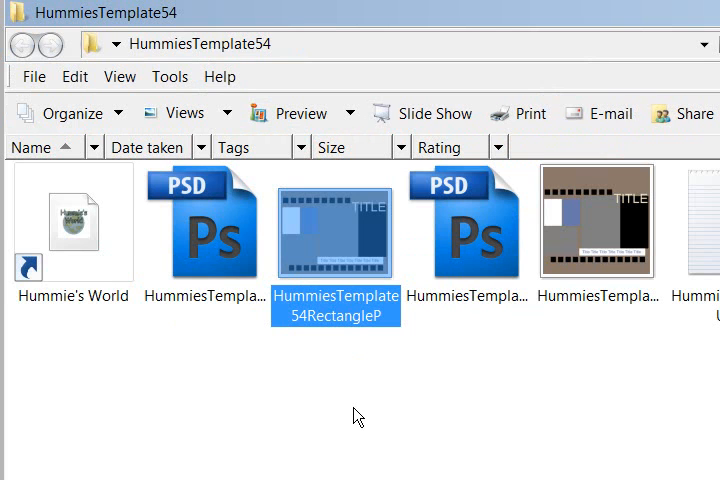
mouse_move(236, 328)
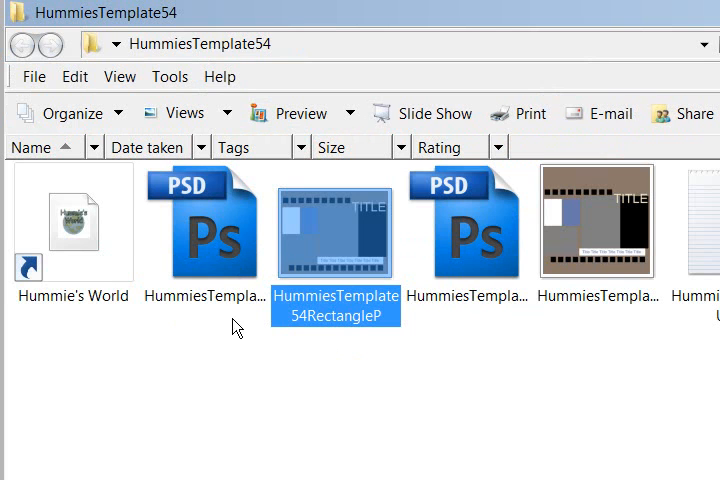